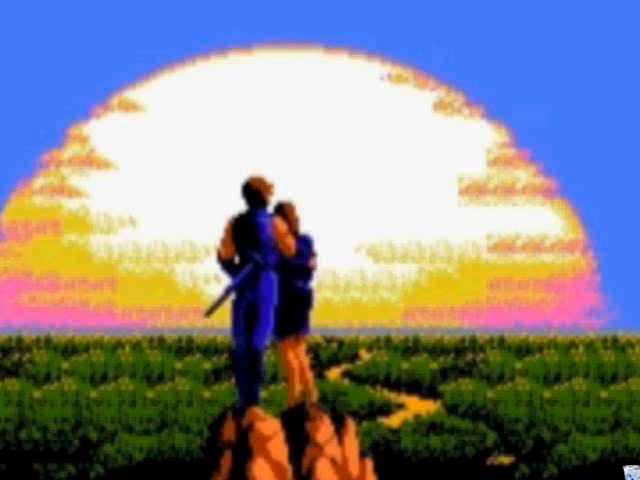
mouse_move(384, 322)
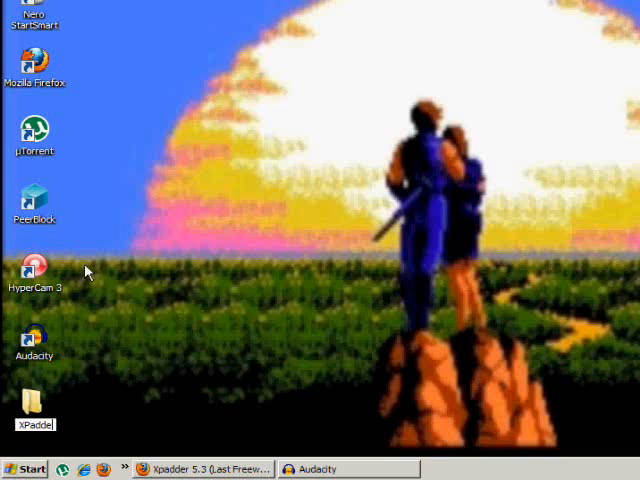
mouse_move(90, 280)
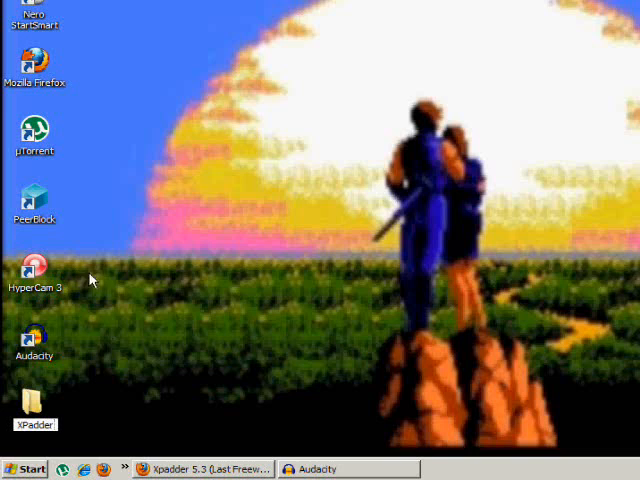
mouse_move(206, 336)
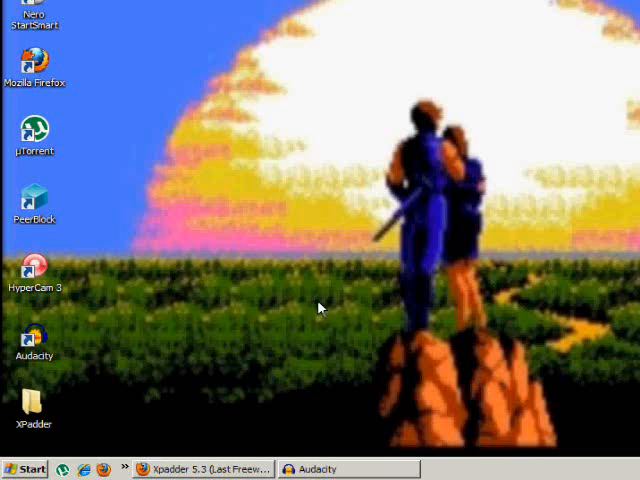
mouse_move(324, 324)
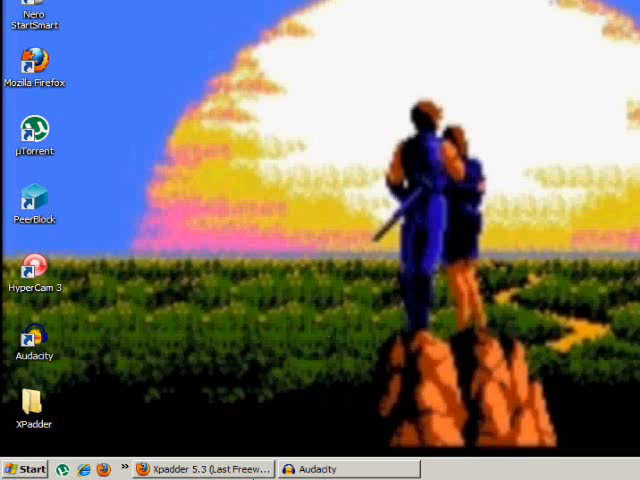
Download Xpadder5-3.zip from the freeware page and choose to open it with ALZip
left_click(200, 468)
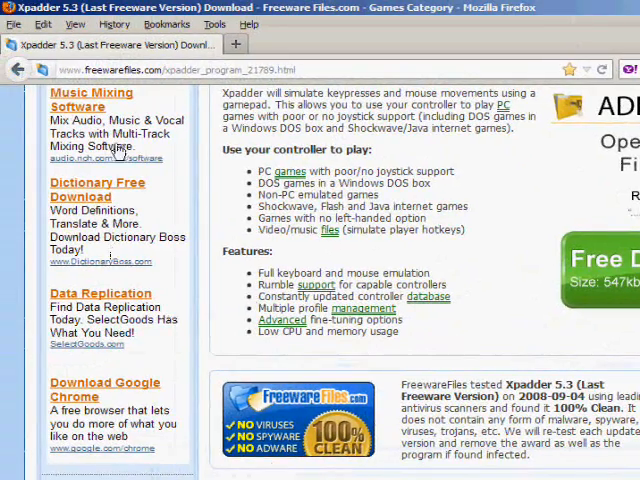
scroll("up", 3)
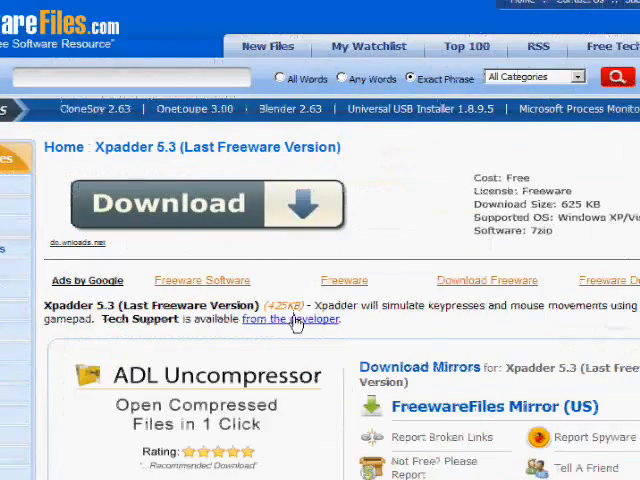
scroll("down", 3)
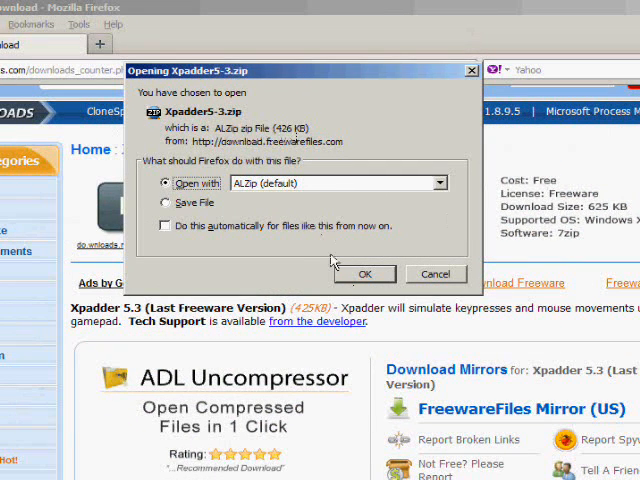
mouse_move(324, 260)
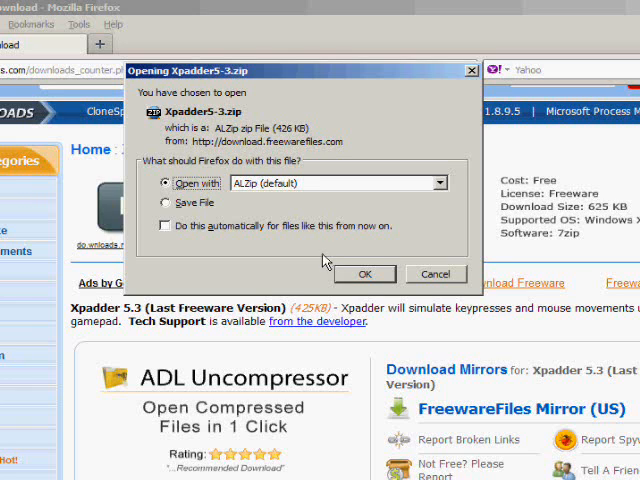
mouse_move(352, 264)
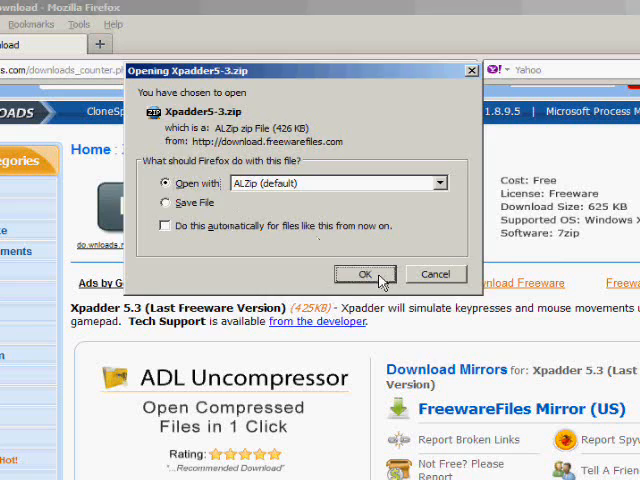
left_click(364, 274)
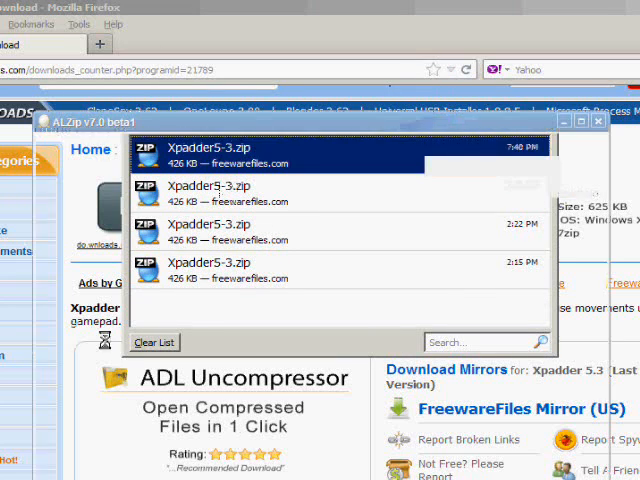
Extract Xpadder.exe from the archive into the Desktop\XPadder folder
double_click(208, 156)
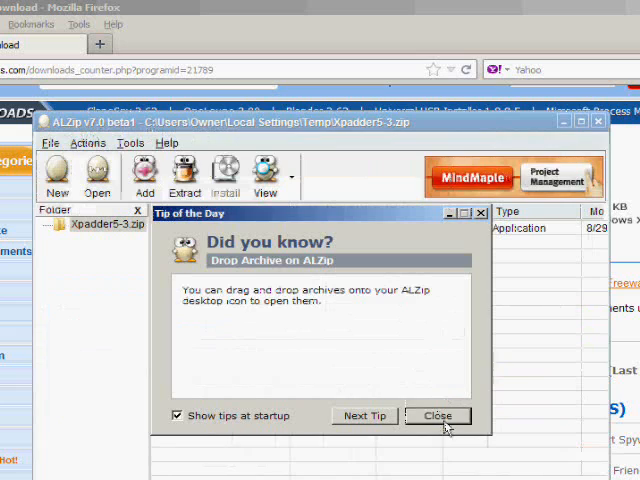
left_click(442, 416)
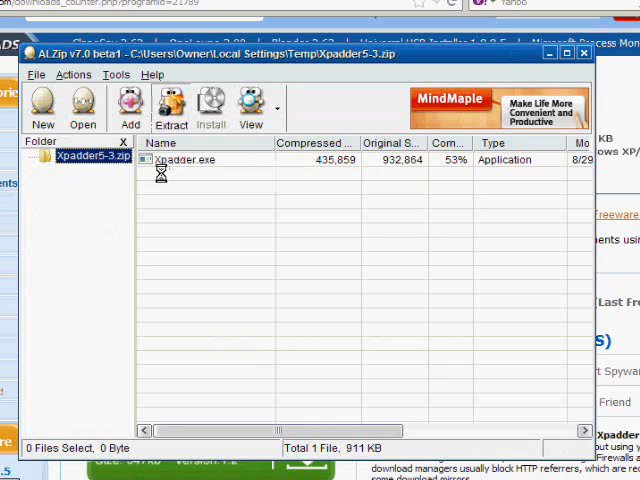
left_click(172, 104)
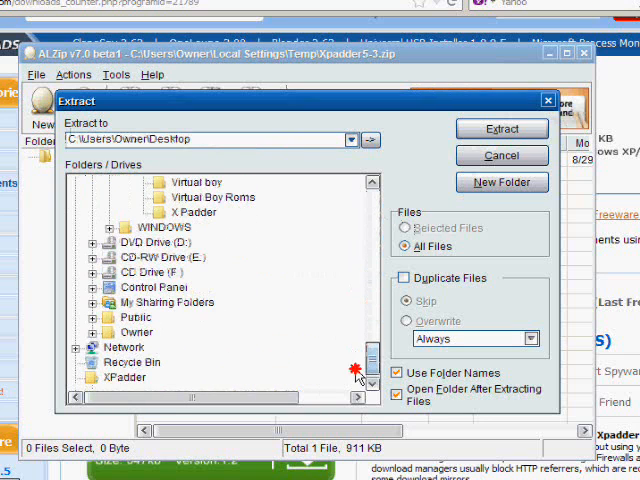
left_click(126, 376)
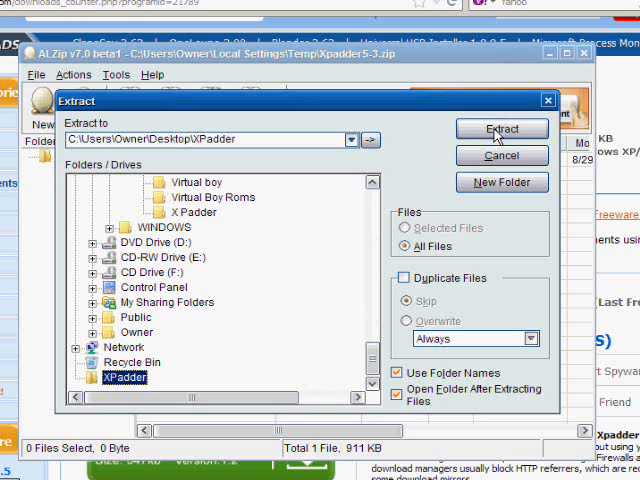
left_click(500, 128)
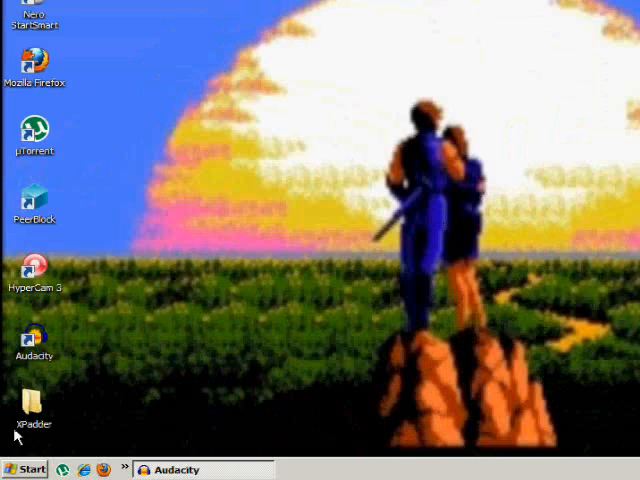
Run Xpadder.exe from the XPadder folder and accept the service pack and welcome notices
double_click(34, 396)
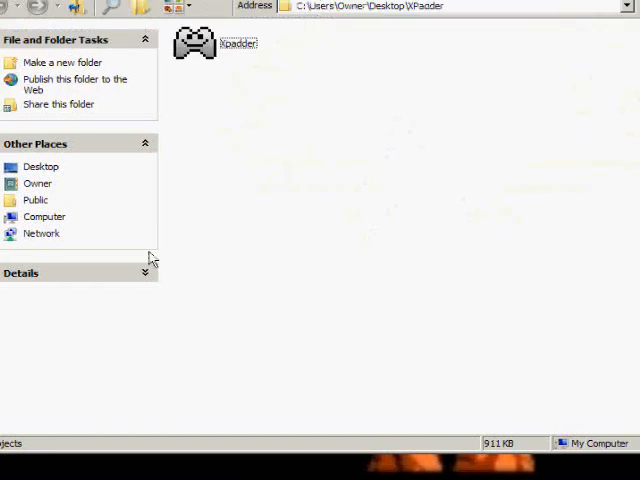
left_click(196, 46)
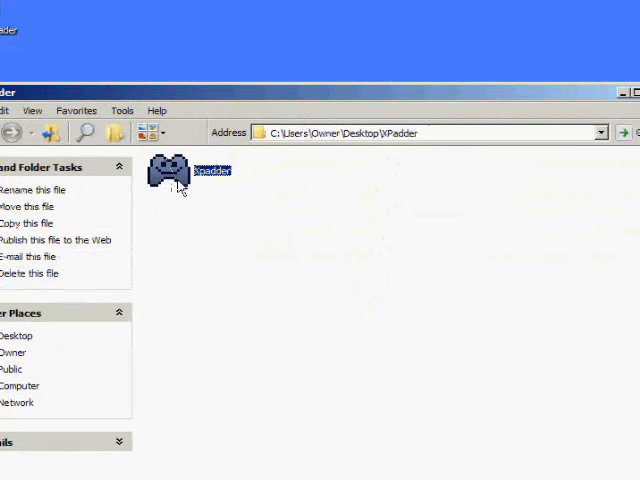
double_click(168, 172)
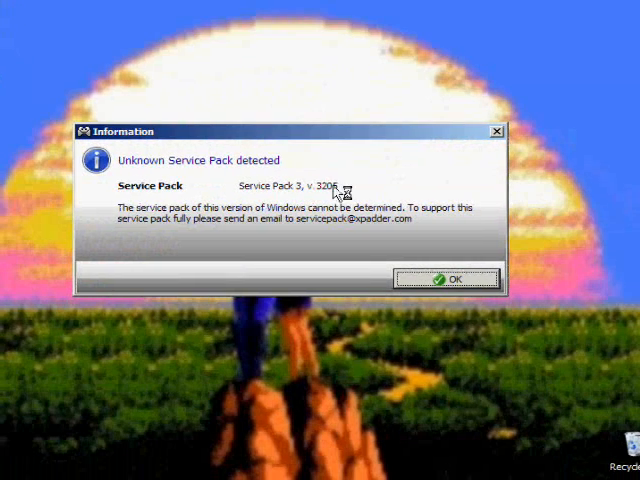
left_click(448, 278)
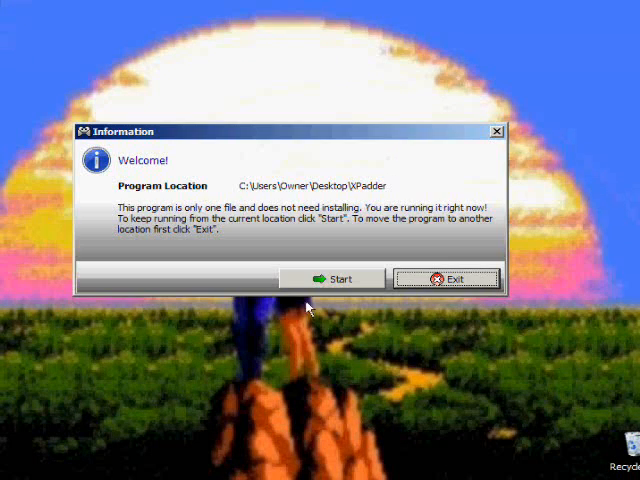
mouse_move(172, 160)
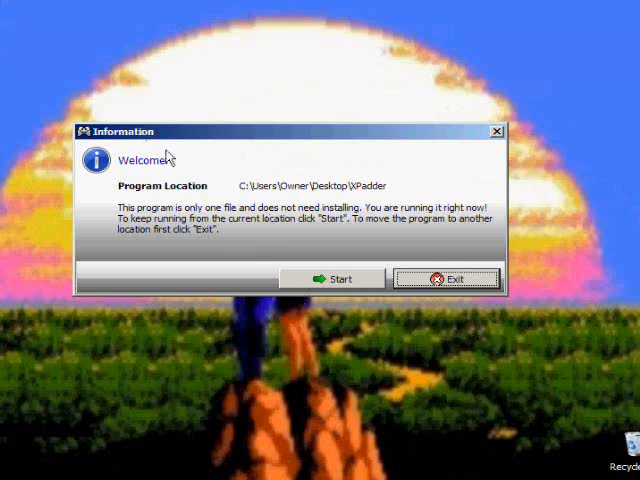
mouse_move(320, 288)
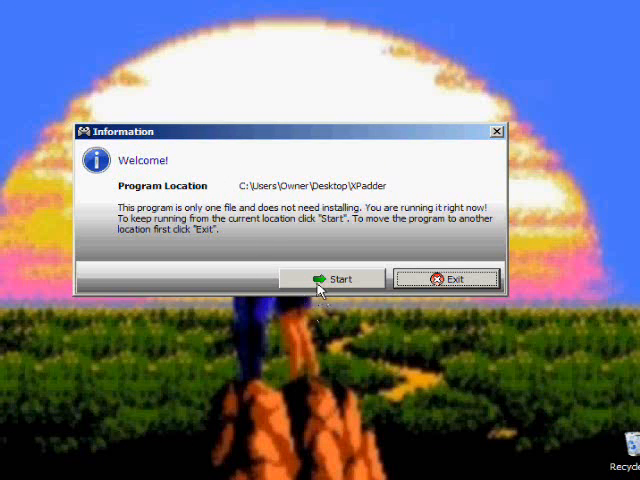
left_click(340, 278)
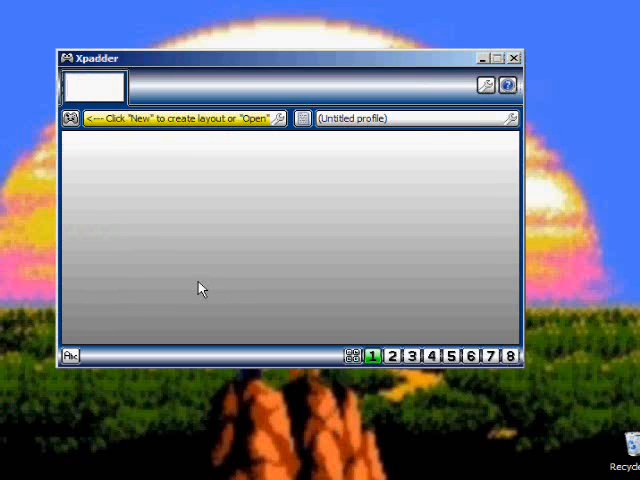
mouse_move(68, 178)
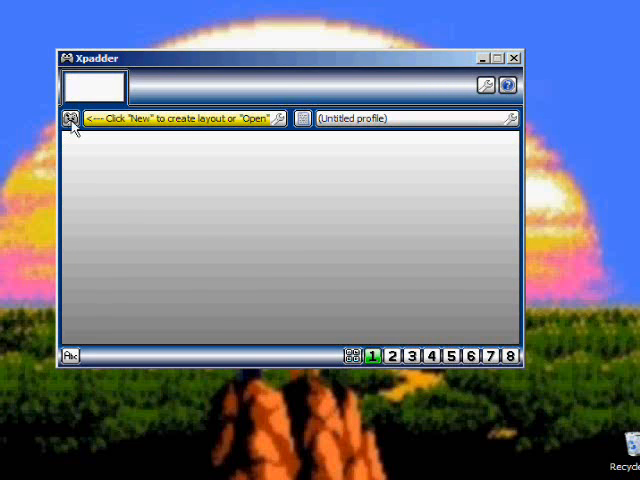
Start a new controller layout and enable both analog sticks in the Sticks settings
left_click(72, 118)
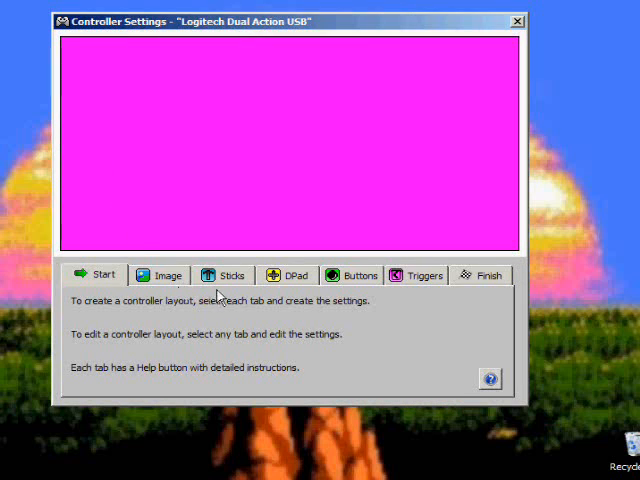
left_click(232, 276)
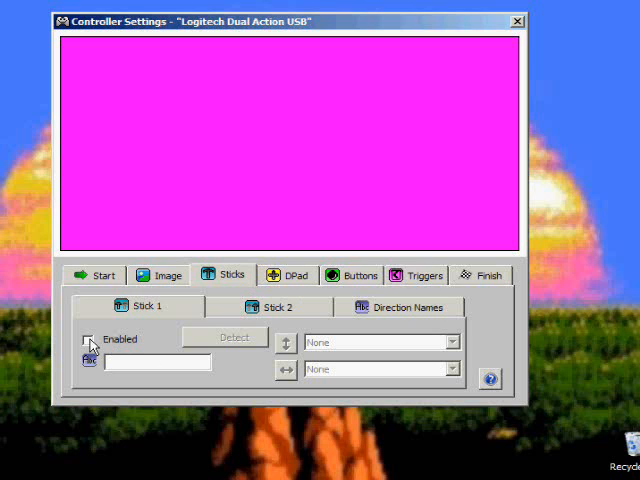
left_click(88, 340)
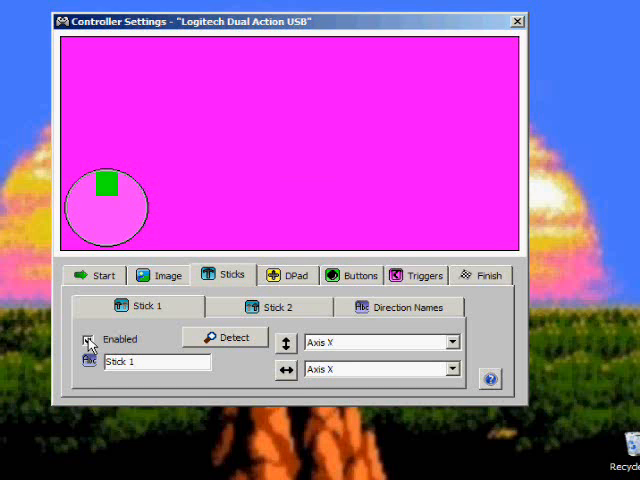
left_click(88, 340)
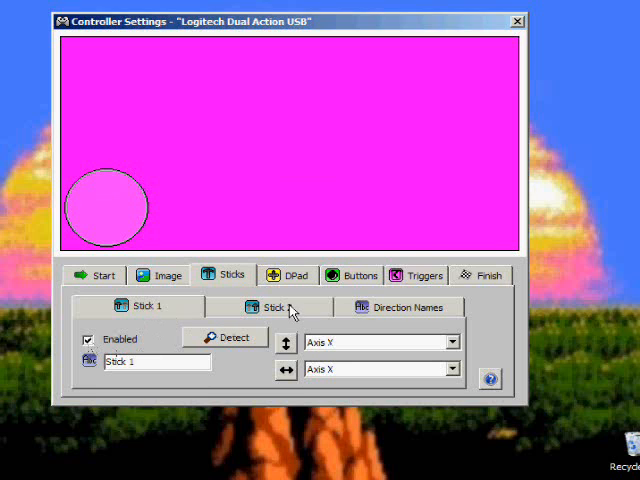
left_click(278, 306)
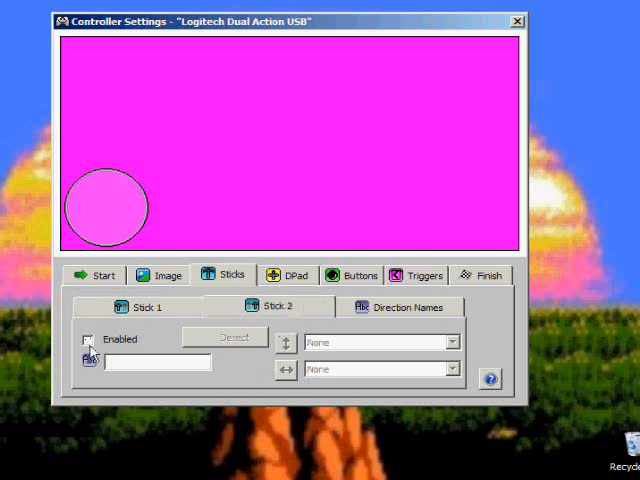
left_click(88, 340)
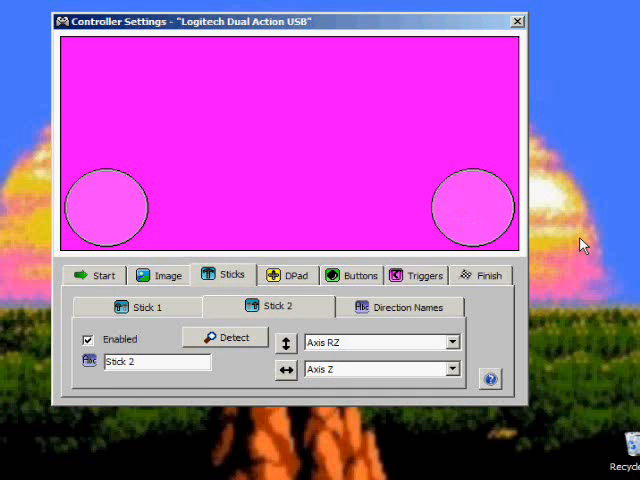
mouse_move(352, 302)
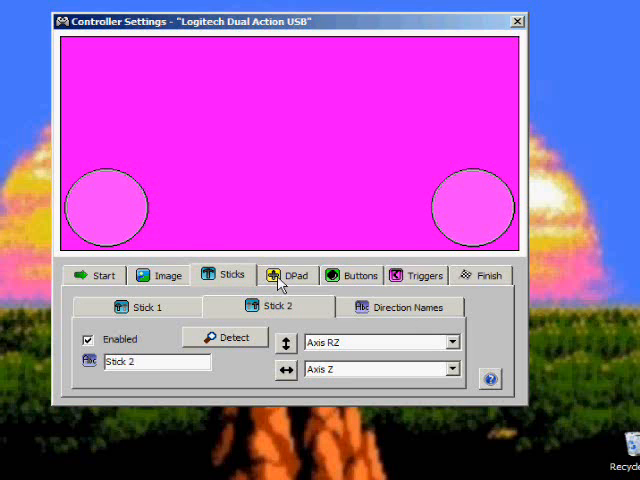
Enable the directional pad, add the buttons and triggers, then finish the controller setup
left_click(288, 274)
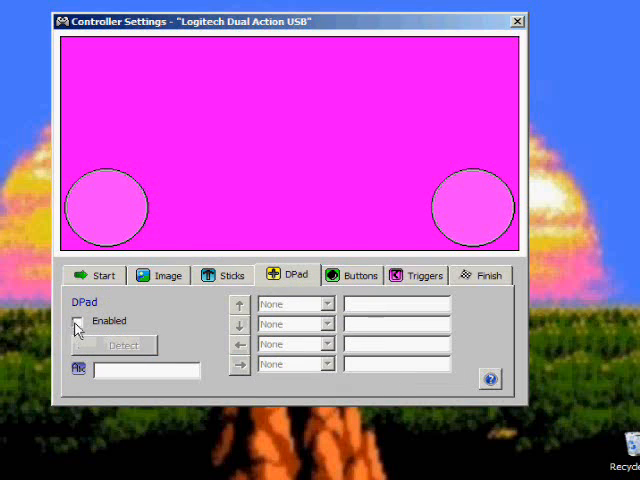
left_click(76, 320)
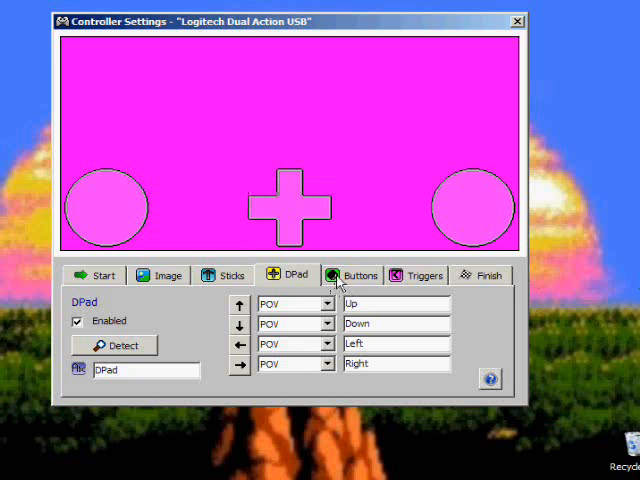
left_click(356, 274)
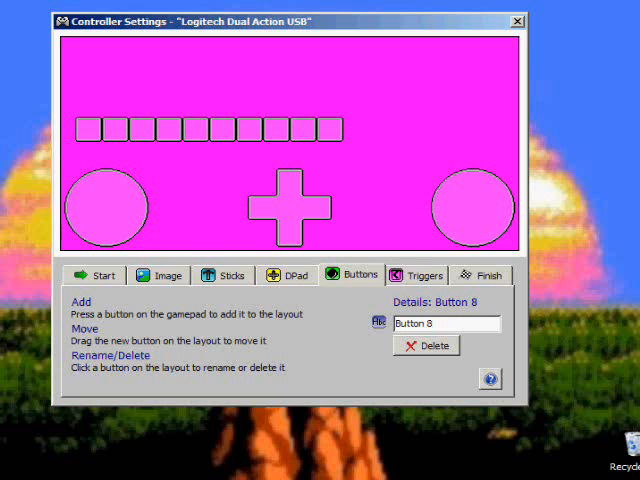
left_click(422, 276)
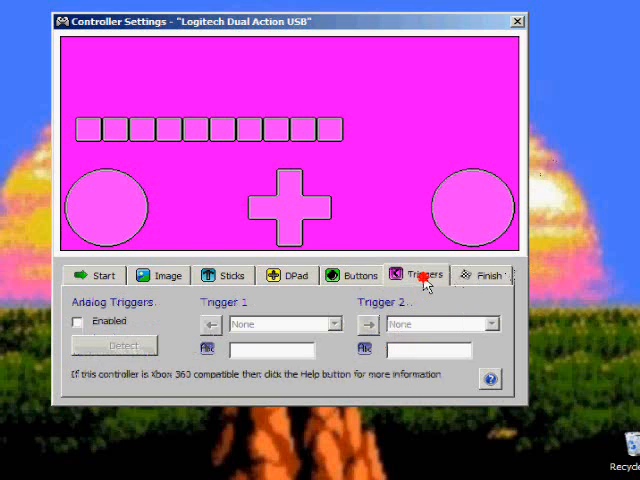
mouse_move(410, 318)
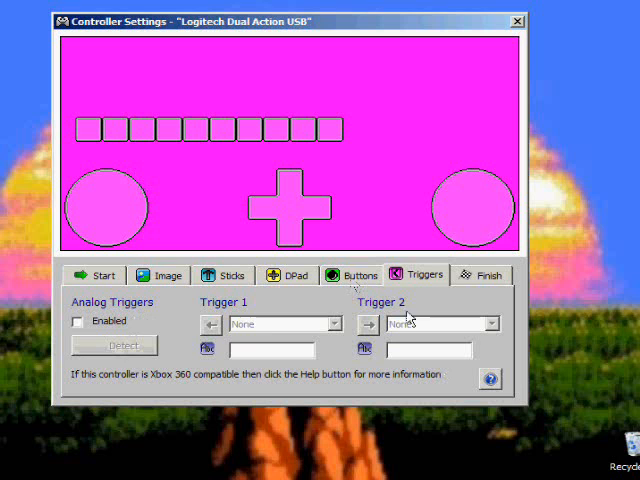
left_click(482, 276)
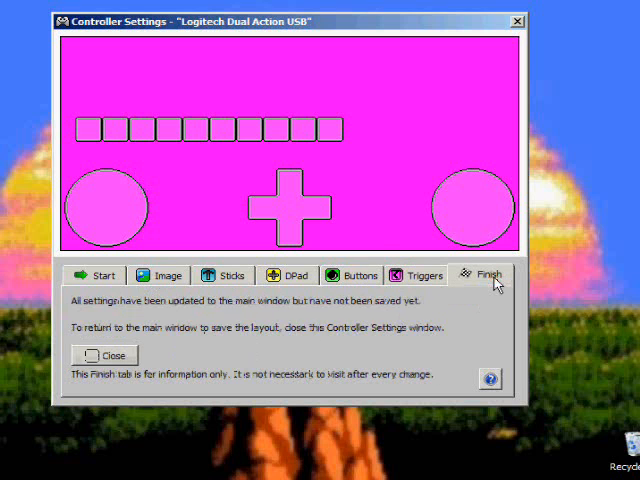
left_click(104, 356)
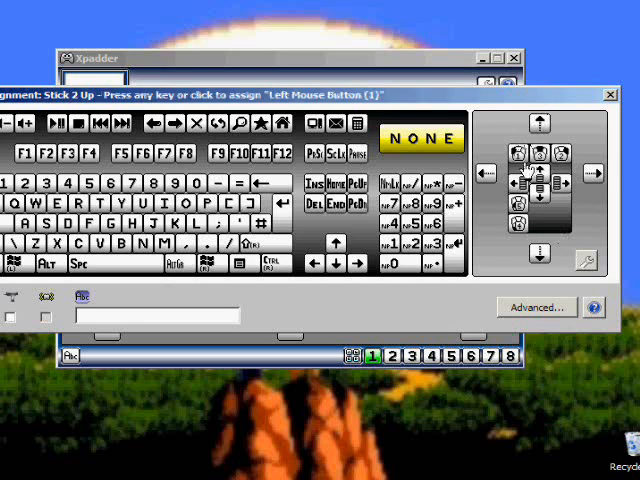
Assign Stick 2 up, down and left to Mouse Move Up, Down and Left
left_click(536, 122)
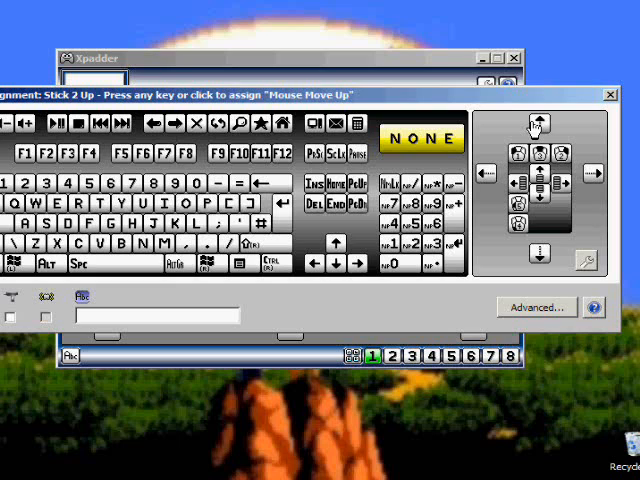
mouse_move(538, 122)
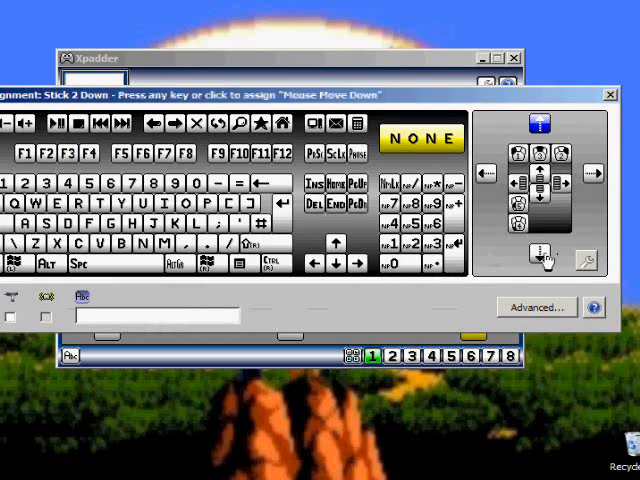
left_click(488, 174)
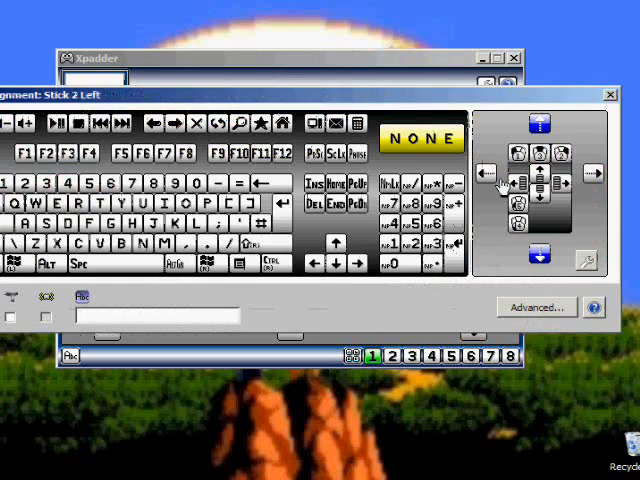
left_click(592, 172)
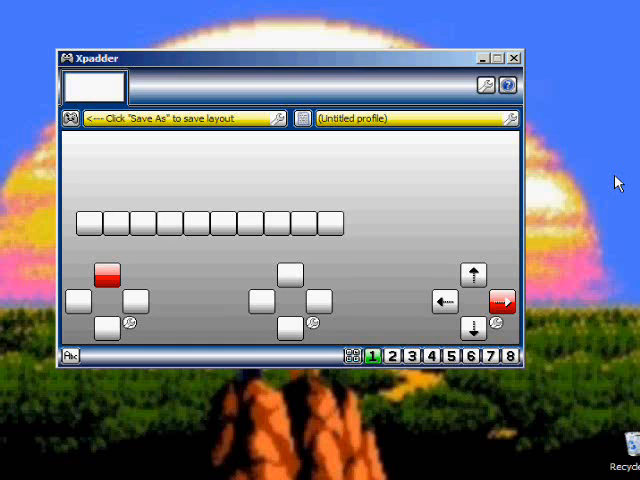
mouse_move(232, 230)
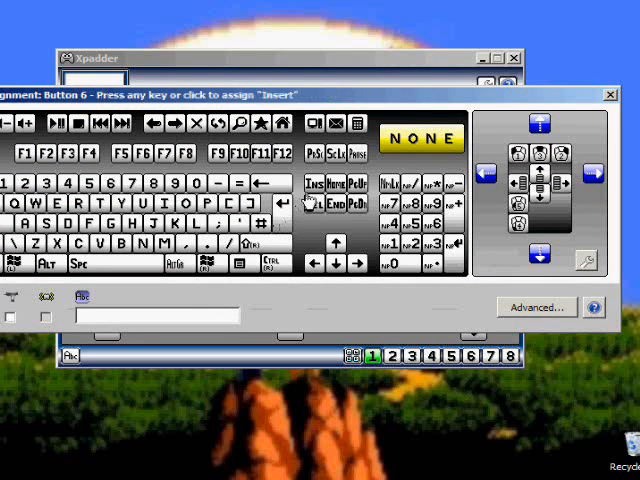
Map button 6 to Middle Mouse Button and begin assigning button 8 to Right Mouse Button
left_click(538, 156)
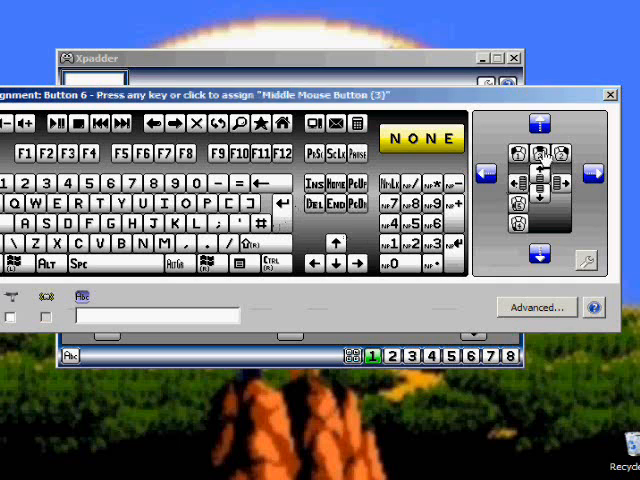
left_click(520, 156)
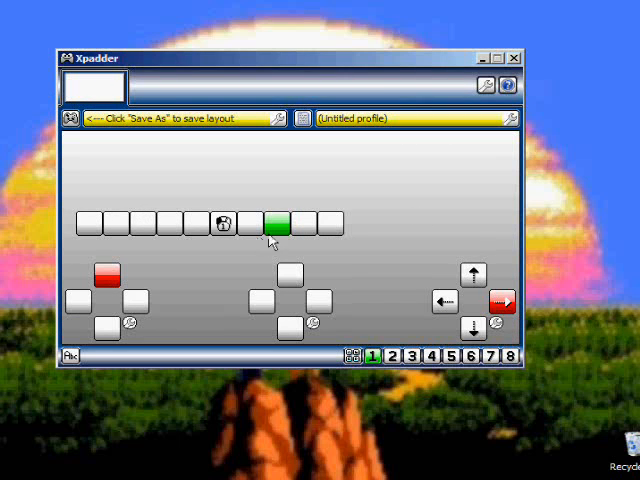
left_click(276, 224)
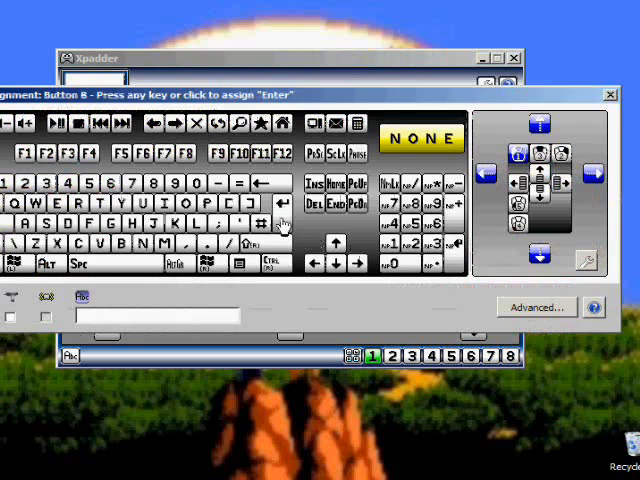
left_click(556, 156)
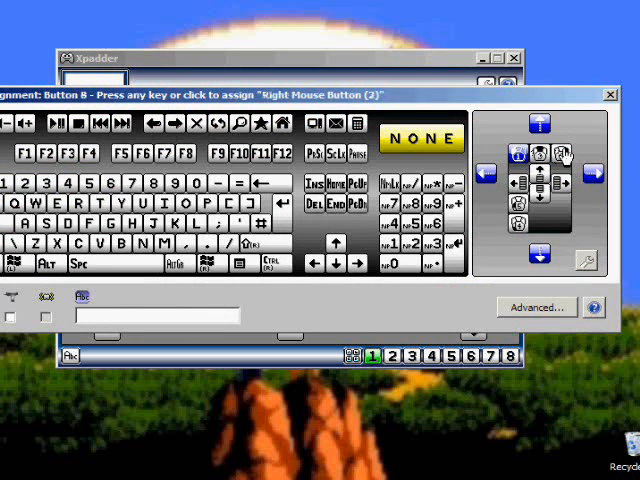